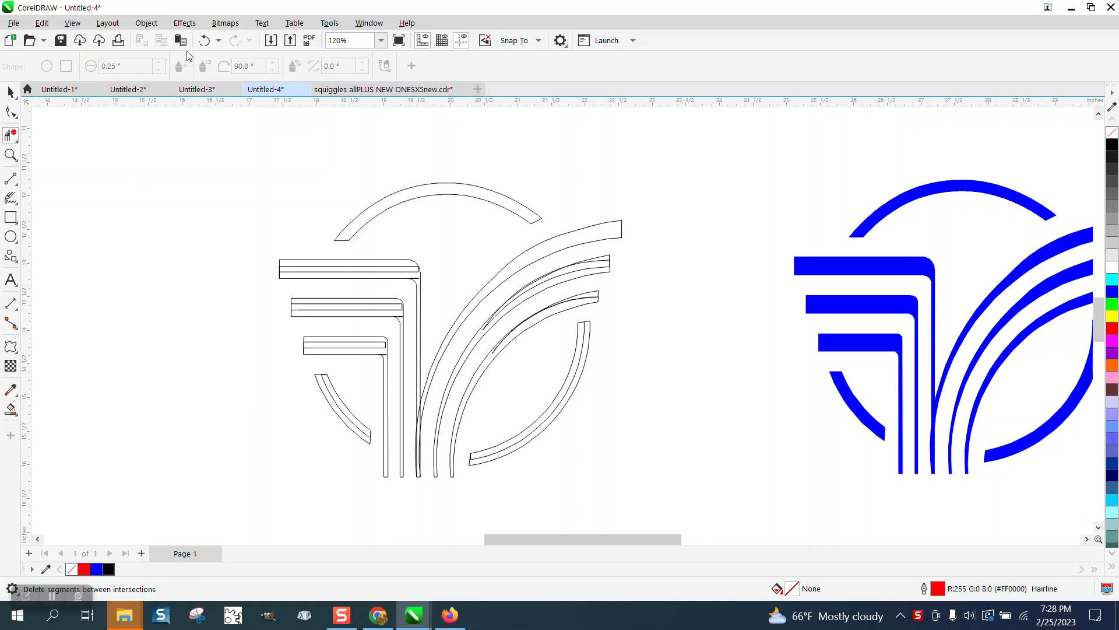
Set the nudge distance to 7 inches in the page settings with nothing selected
click(205, 40)
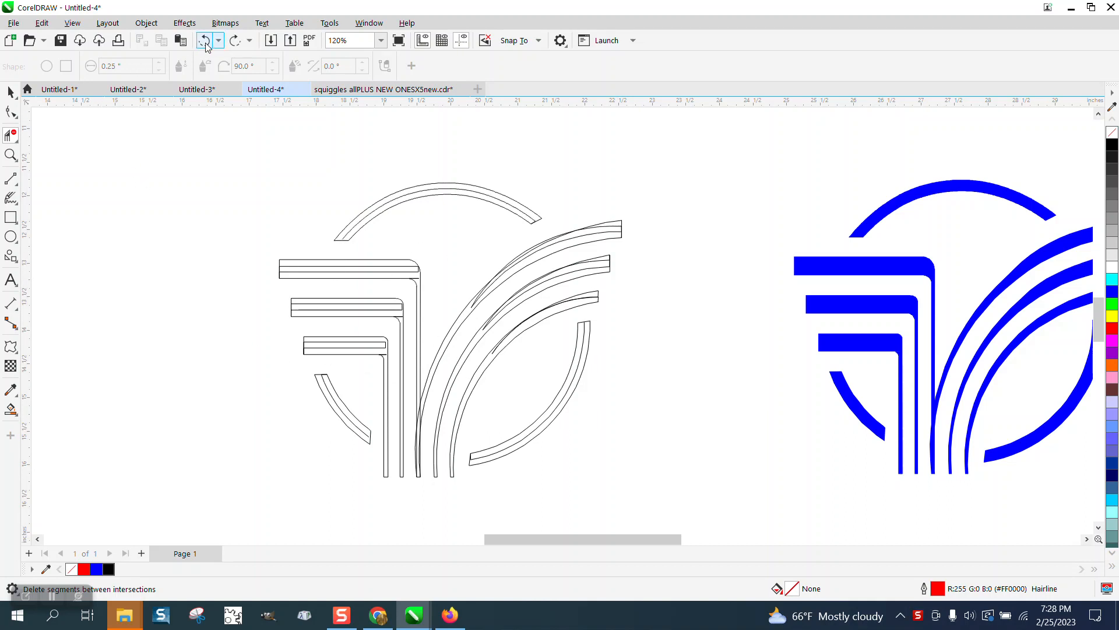
click(284, 148)
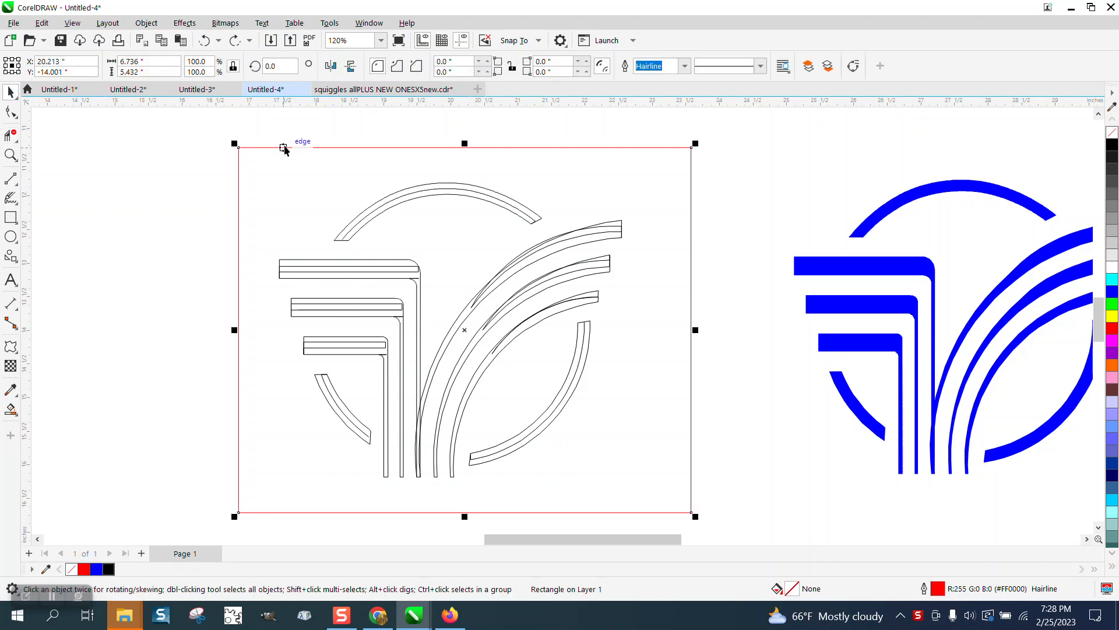
scroll(down, 3)
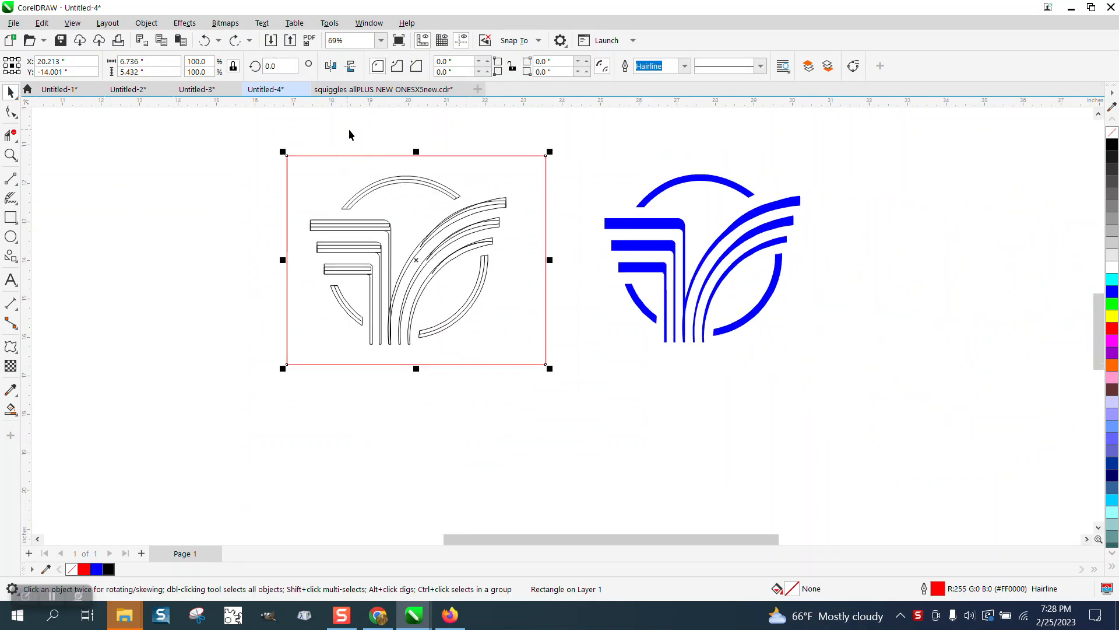
click(415, 258)
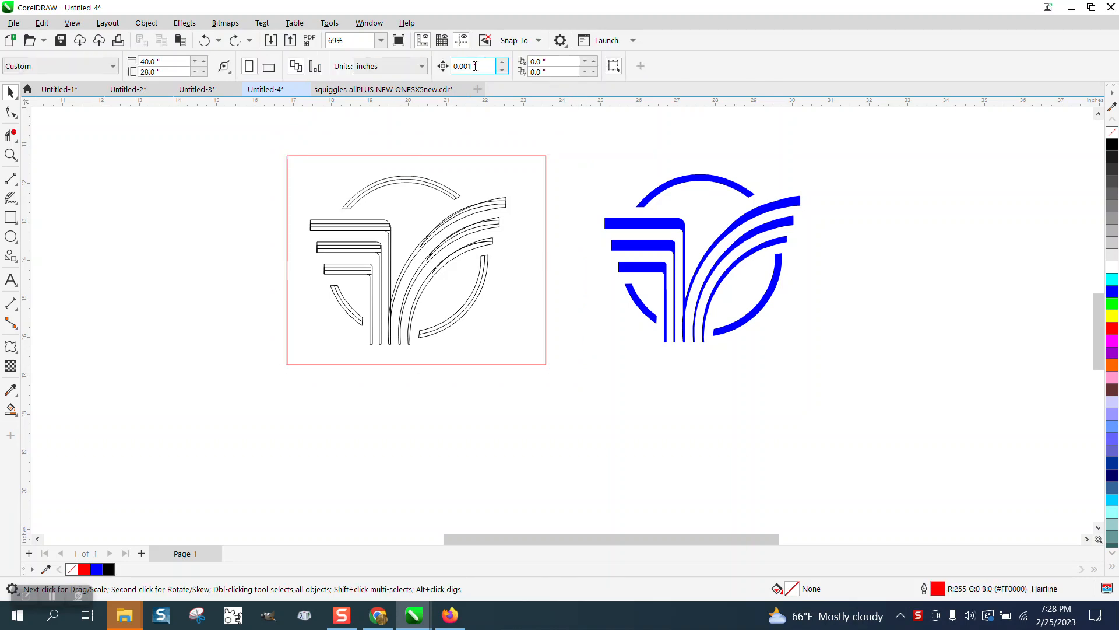
text(7)
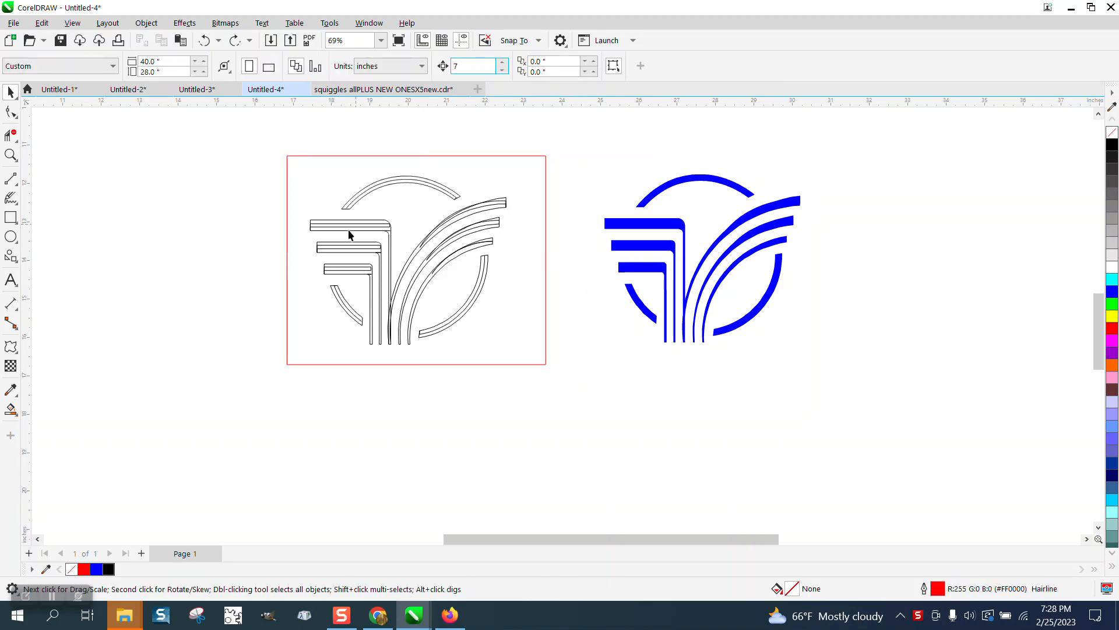
Duplicate the traced logo, nudge it left and Smart Fill it solid blue with no outline
click(11, 409)
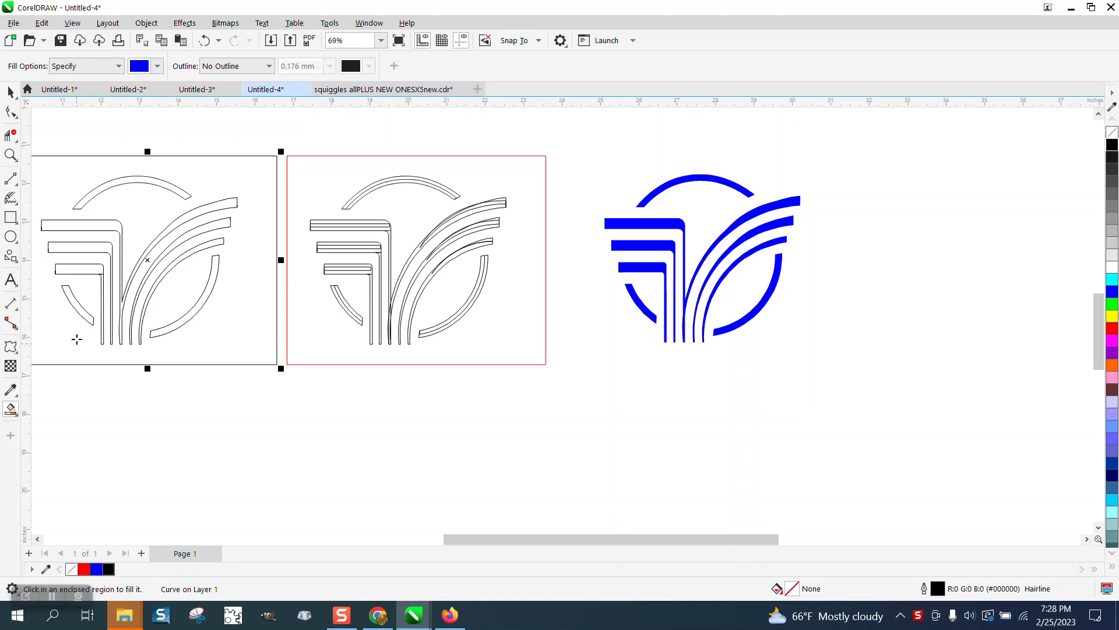
mouse_move(224, 358)
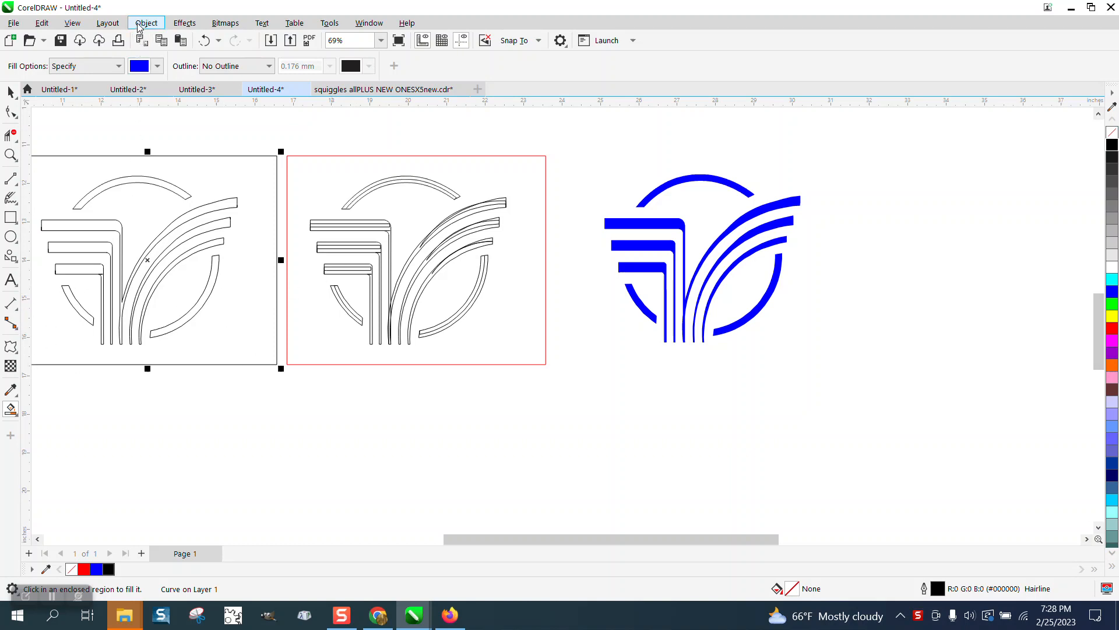
click(145, 23)
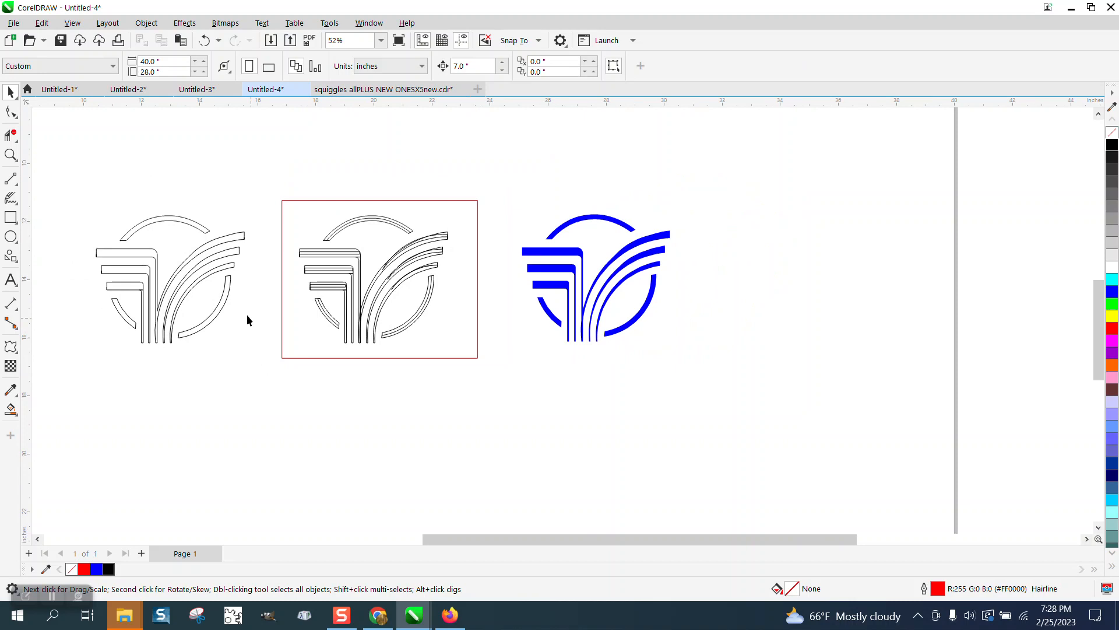
click(171, 279)
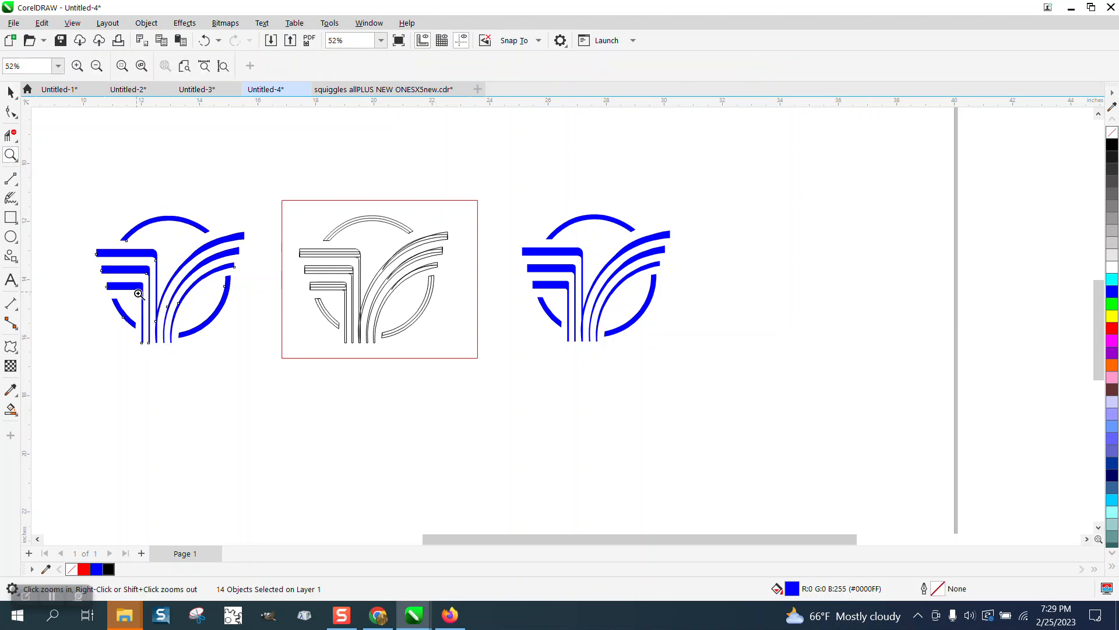
Zoom in close on the blue copy's bar corners and show them as Wireframe outlines
click(137, 294)
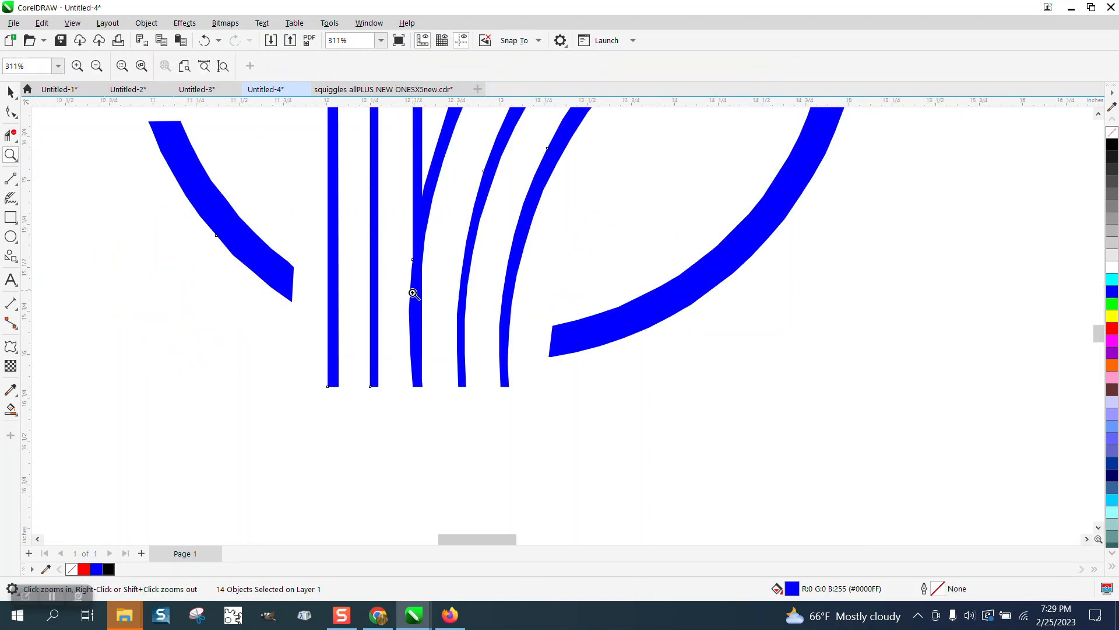
click(414, 293)
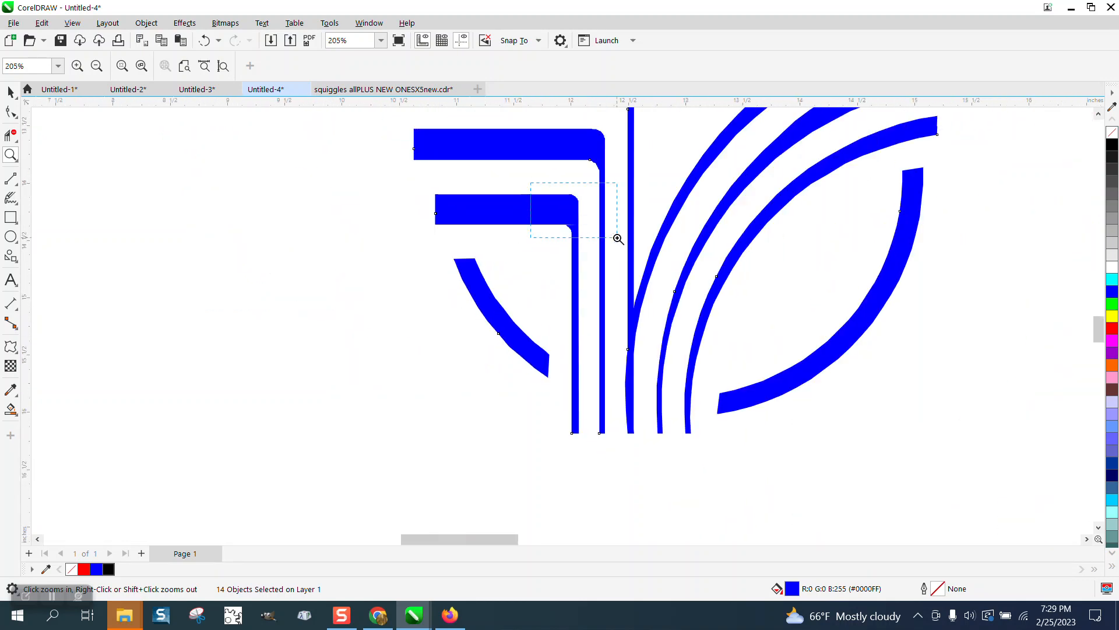
click(618, 238)
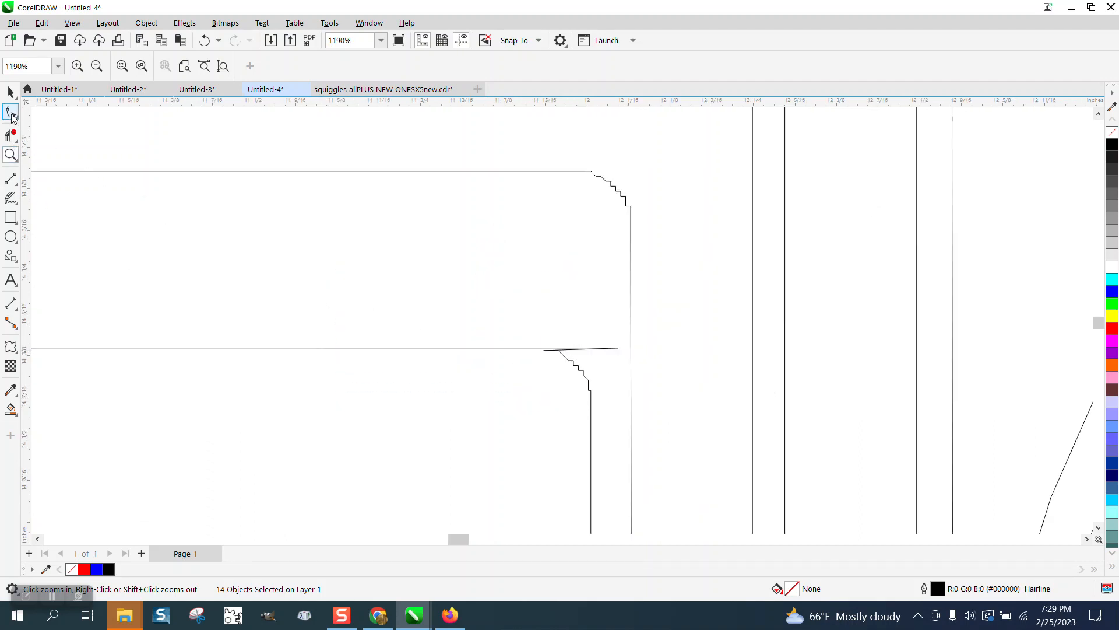
Smooth the jagged corners of the lower and upper bars into rounded curves with the Smooth tool
click(11, 112)
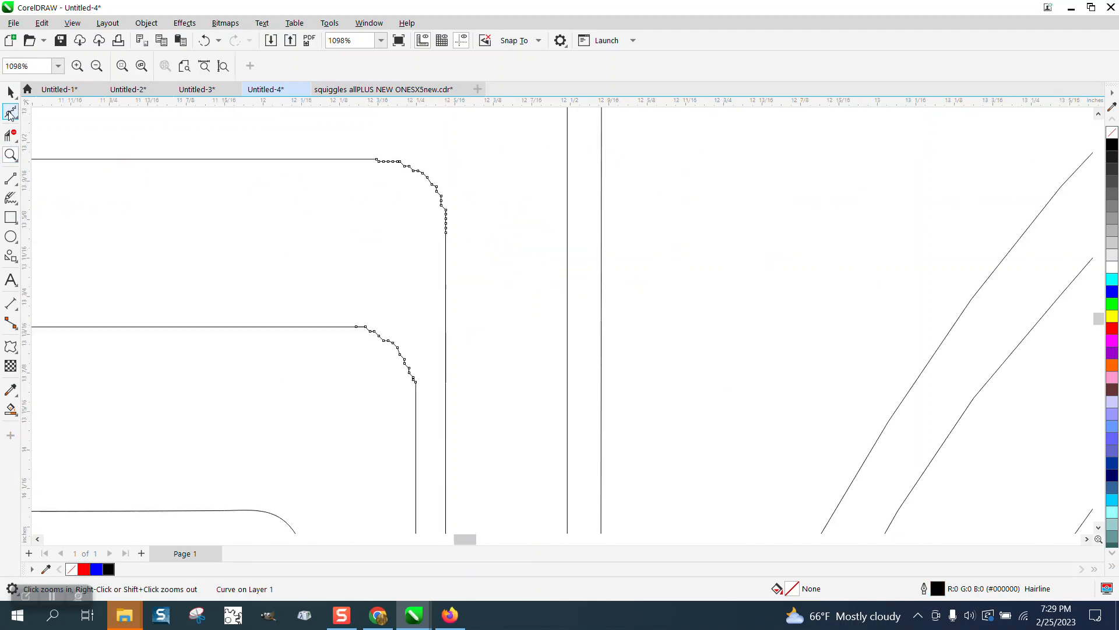
click(11, 112)
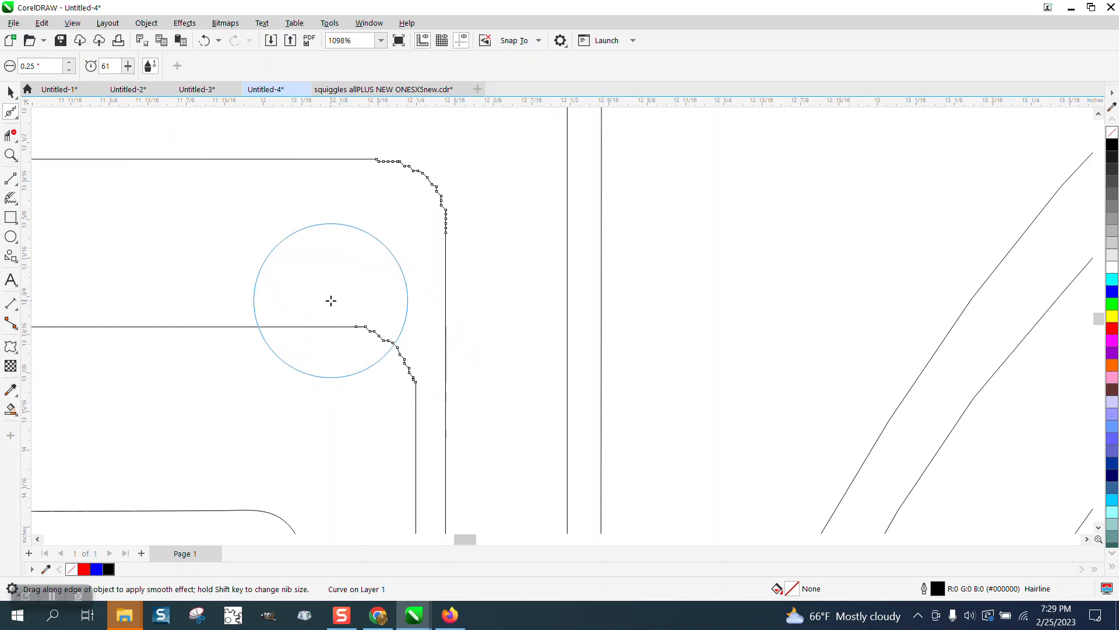
drag(330, 301, 357, 326)
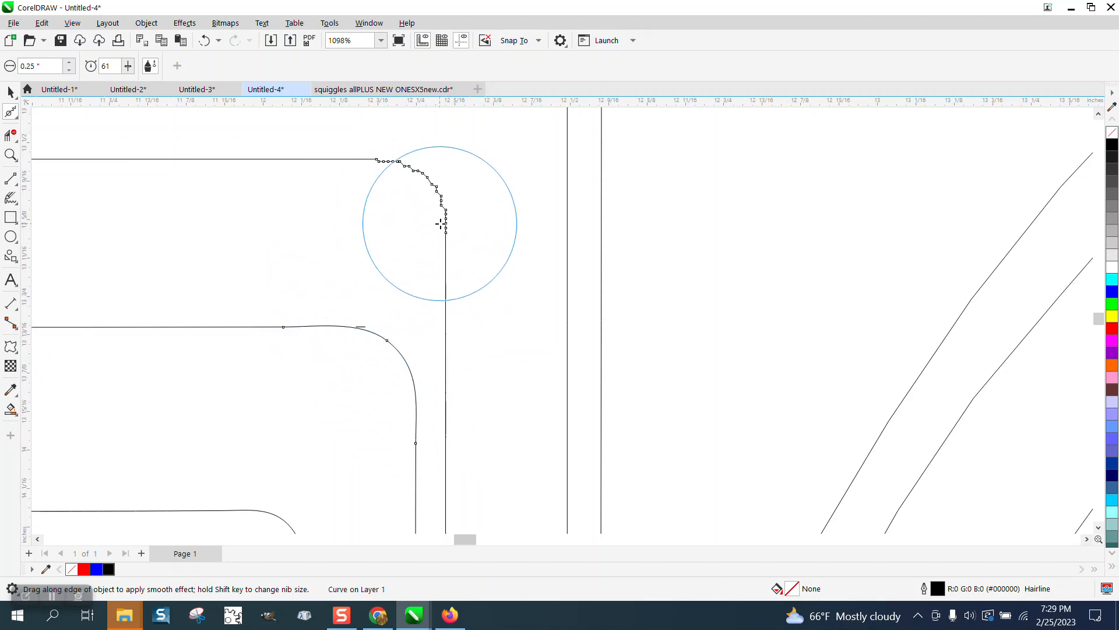
drag(437, 224, 432, 186)
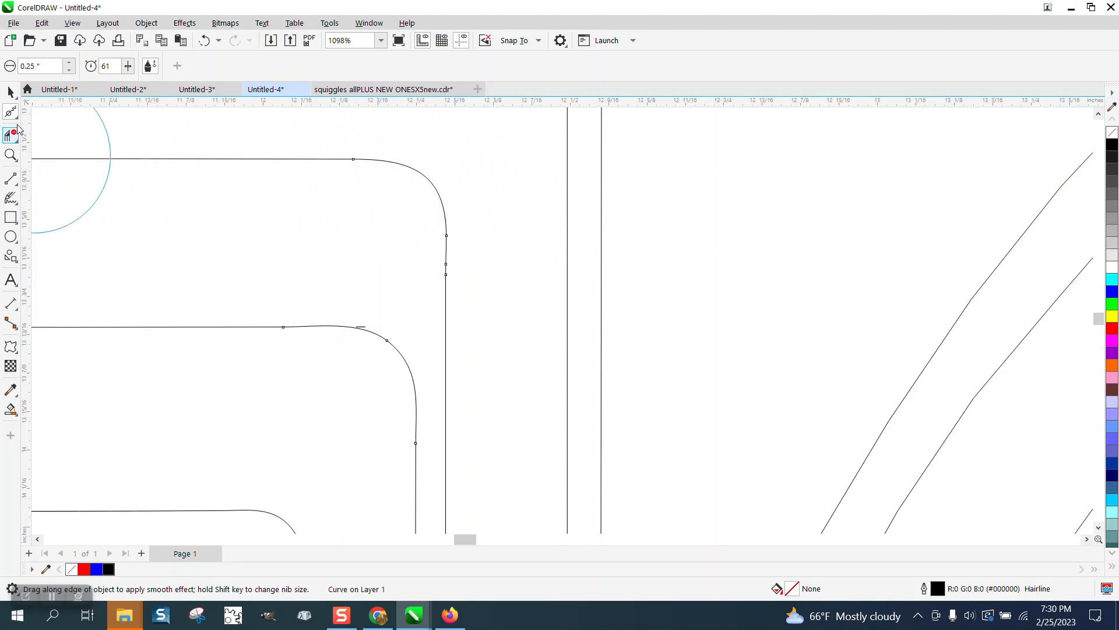
click(10, 112)
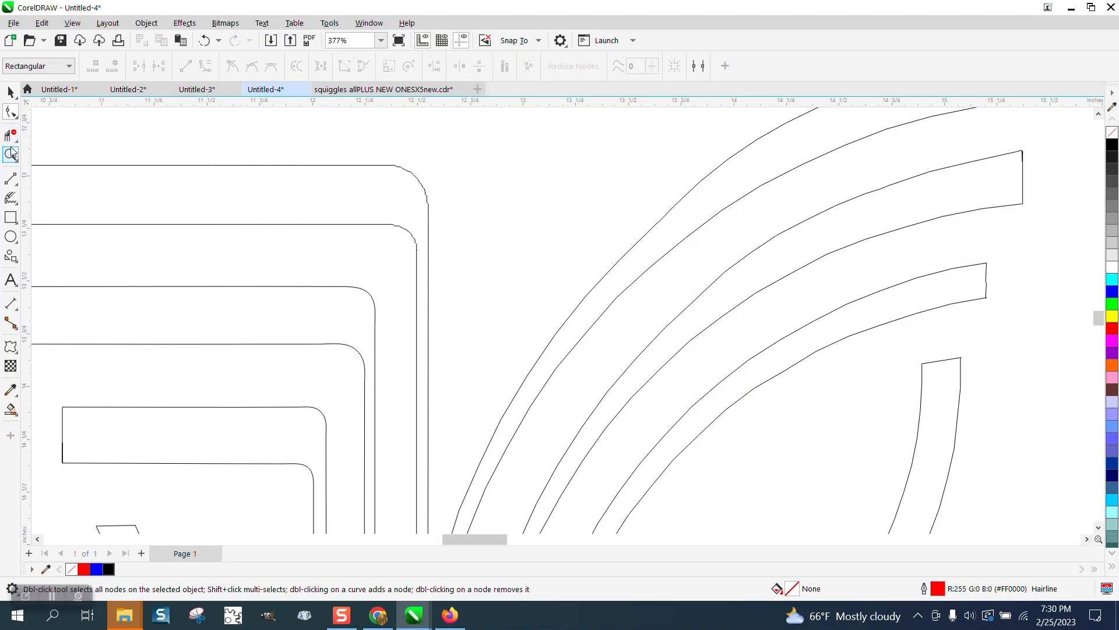
Brush the Smooth tool along the jagged downward corner of the top bar
click(11, 154)
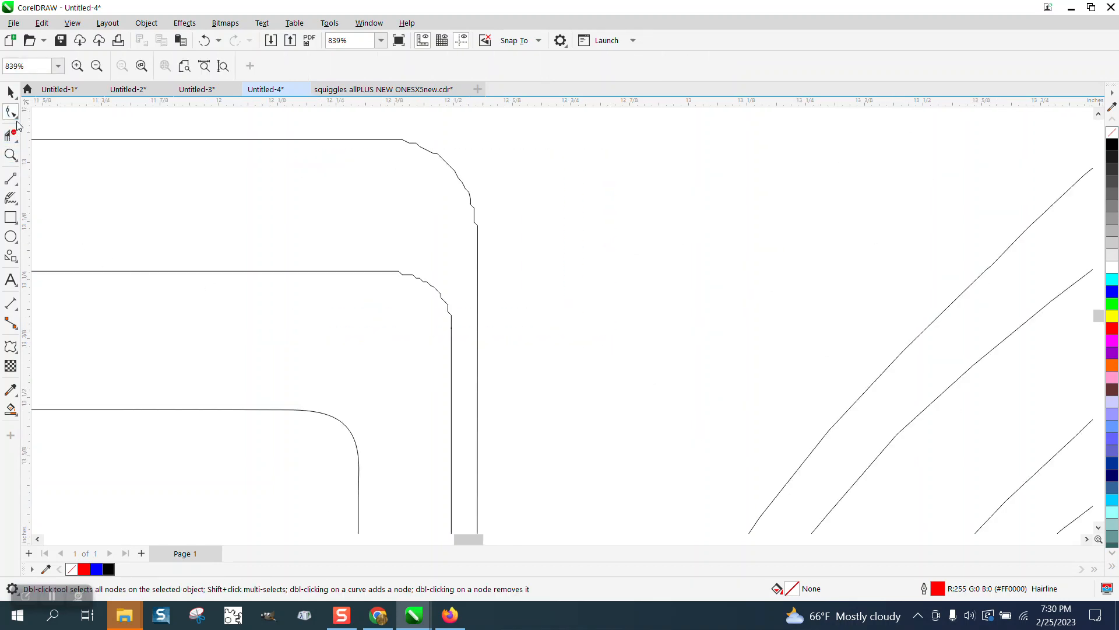
click(10, 113)
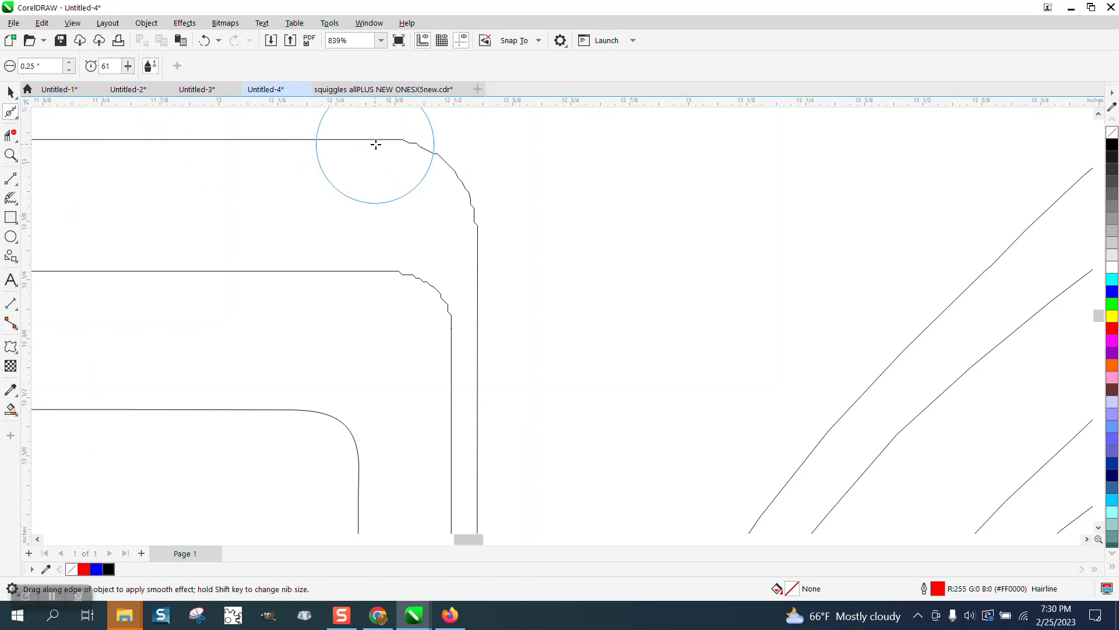
drag(377, 144, 435, 163)
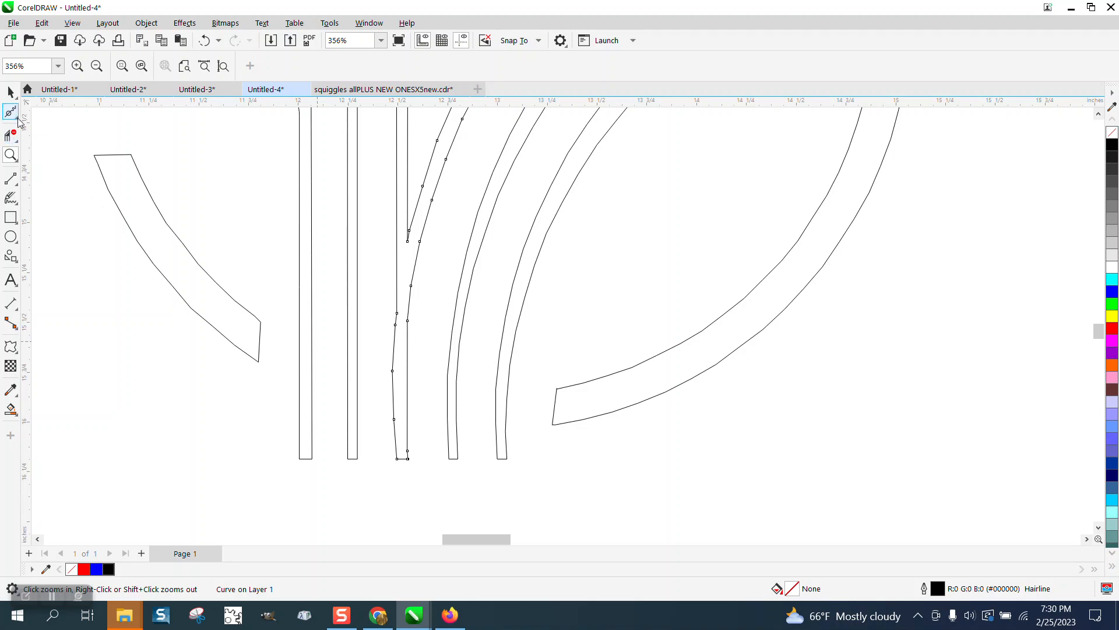
Remove two nodes from the top bar curve (65 to 63) with the Shape tool, then zoom in
click(11, 112)
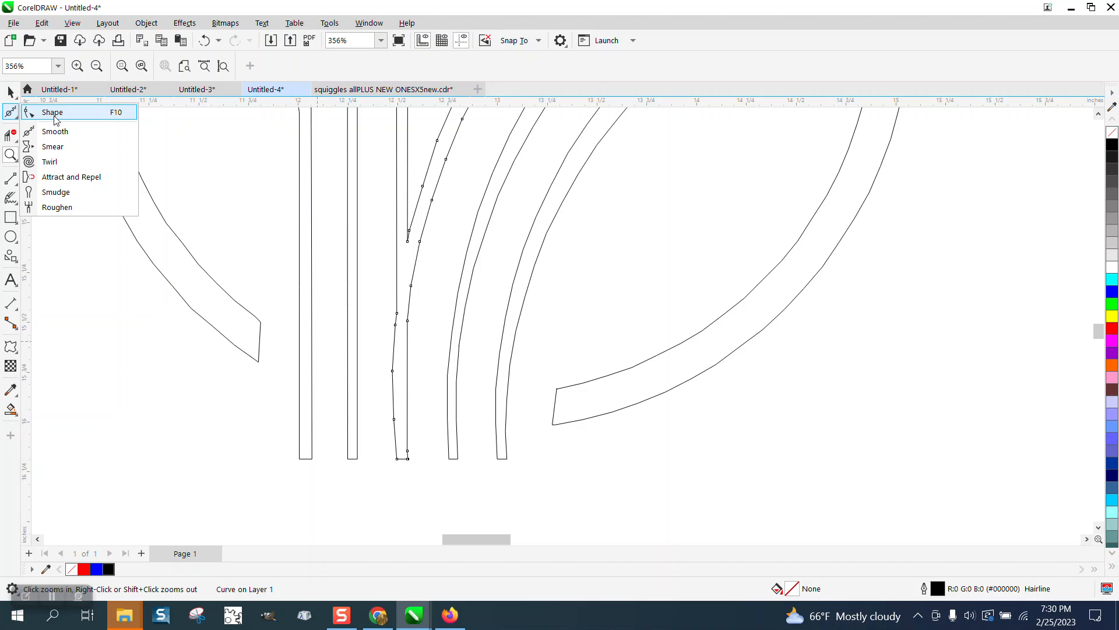
click(52, 112)
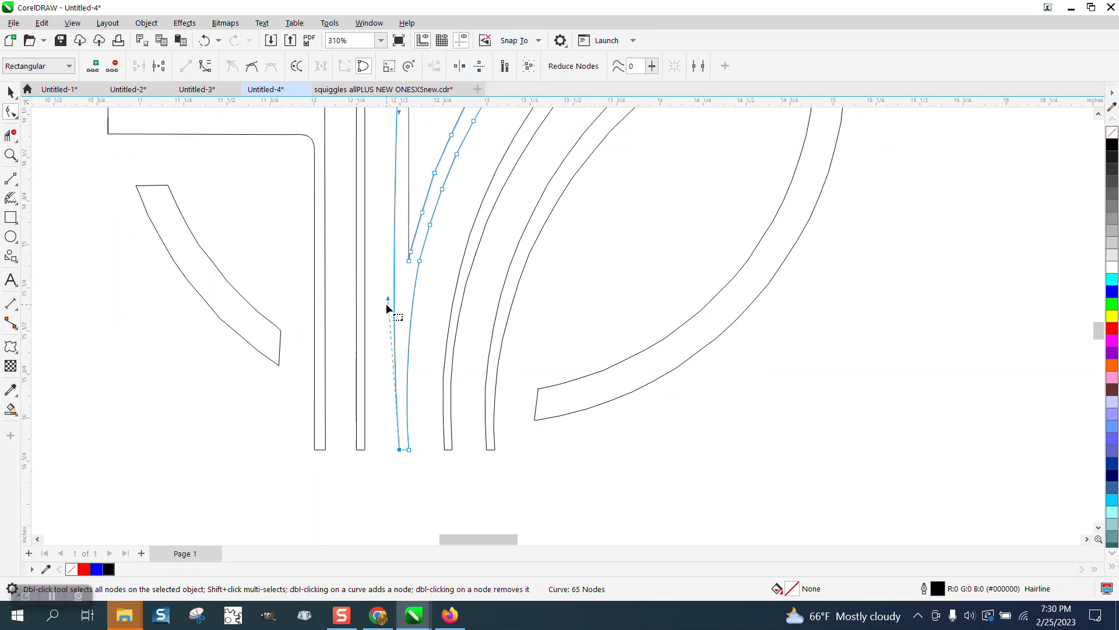
scroll(down, 3)
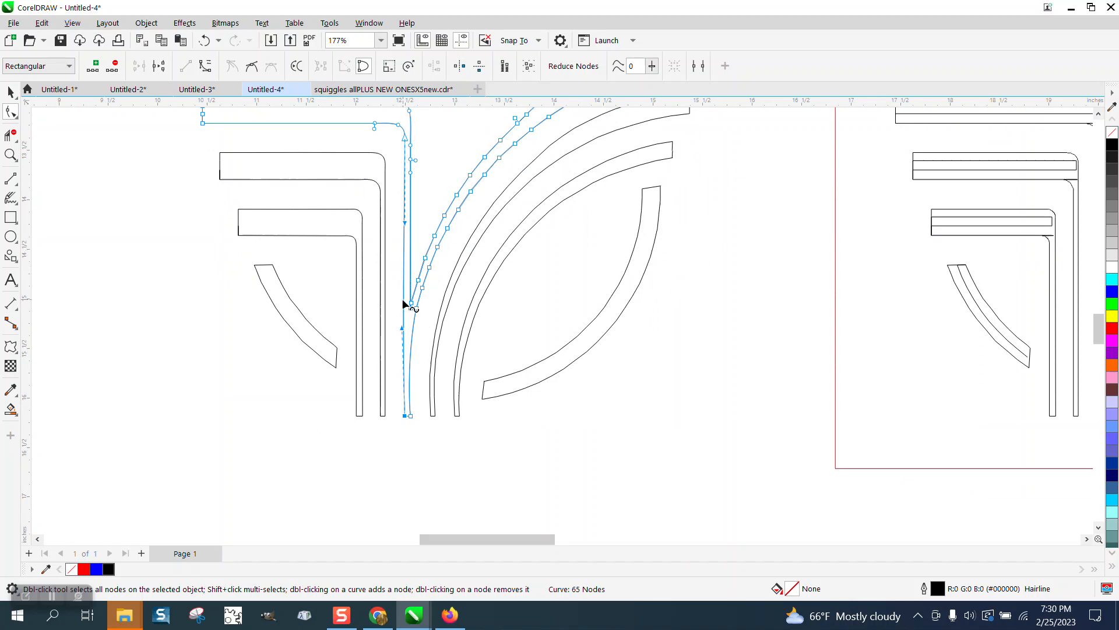
click(11, 155)
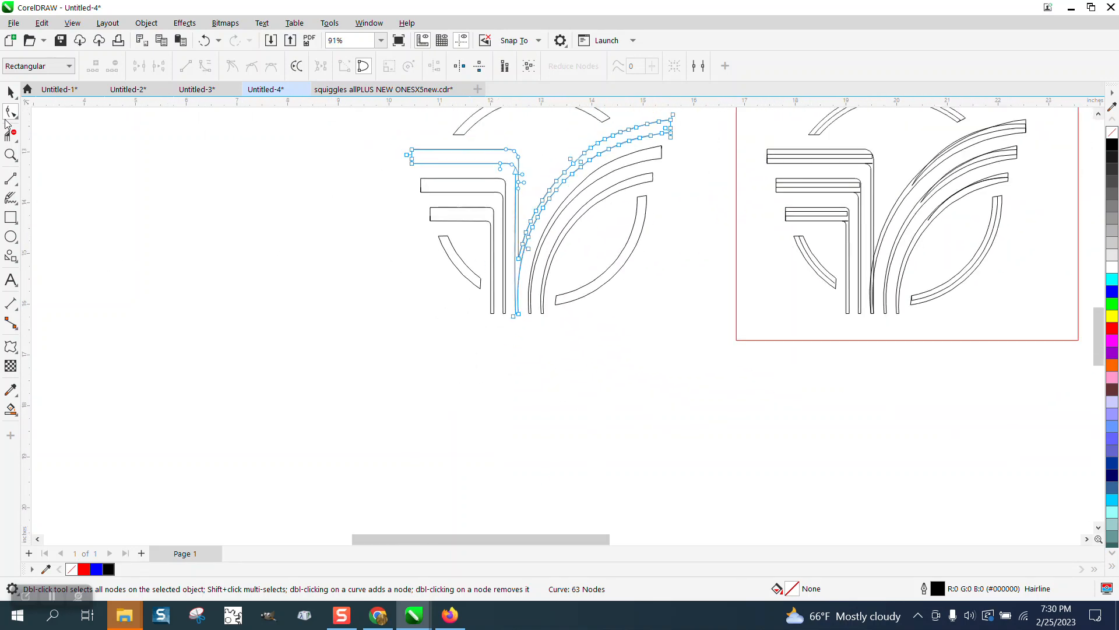
click(11, 112)
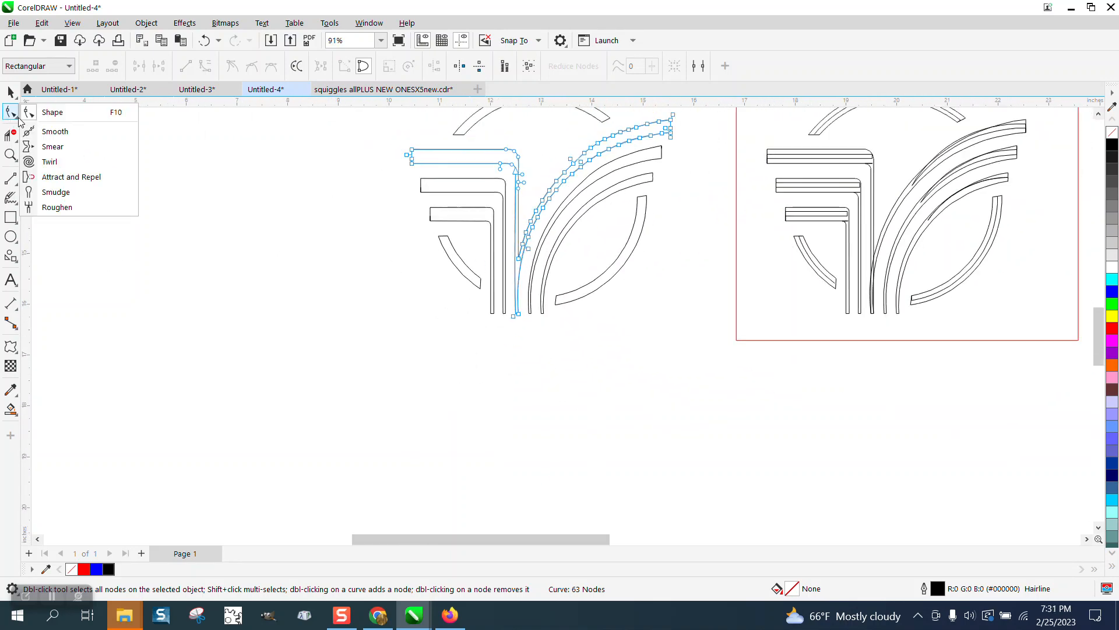
click(55, 132)
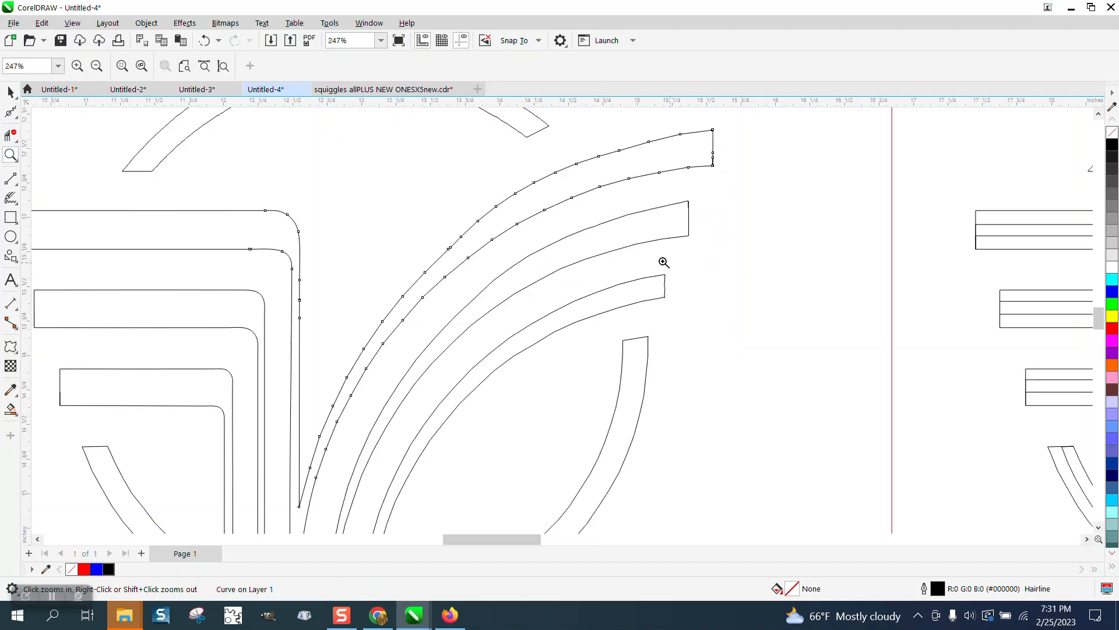
Smooth the upper and lower runs of the outer arc, then select the whole traced logo
click(11, 111)
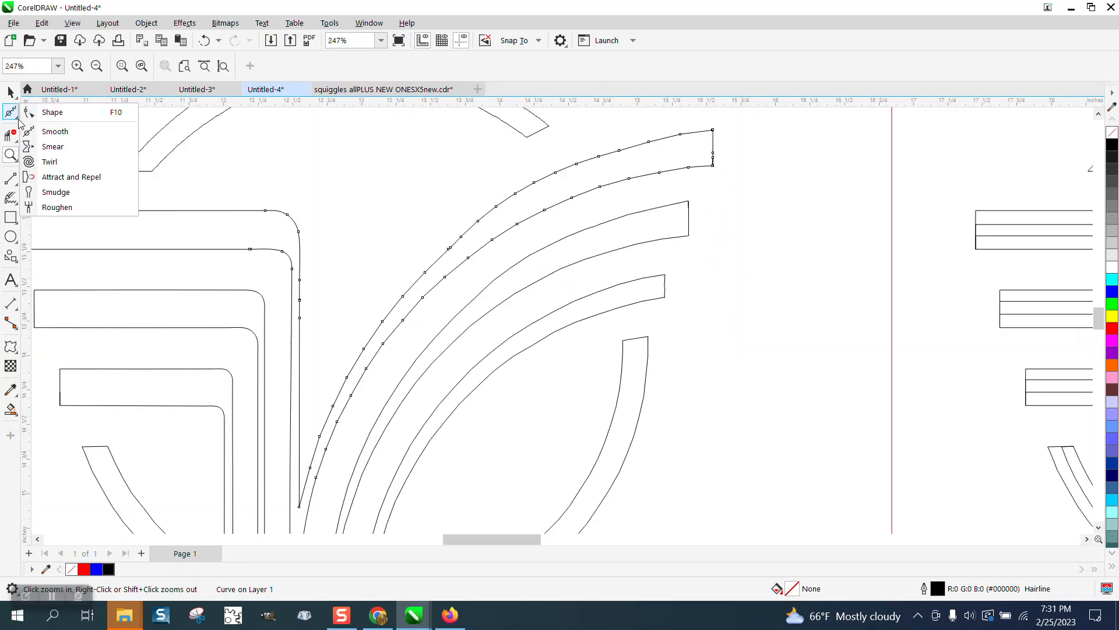
click(55, 132)
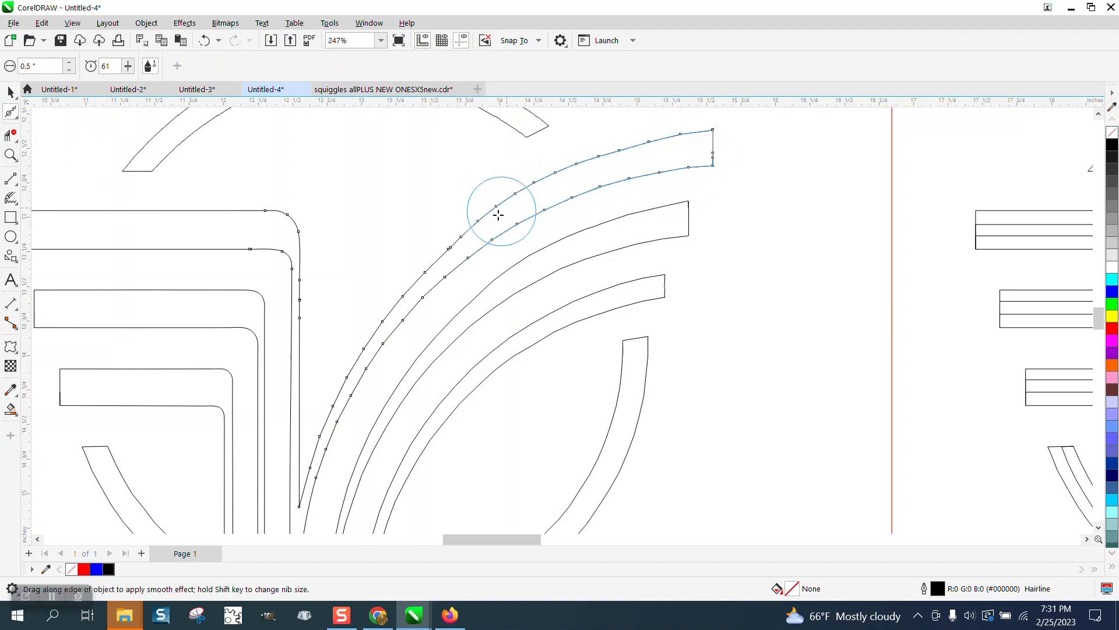
drag(498, 214, 367, 355)
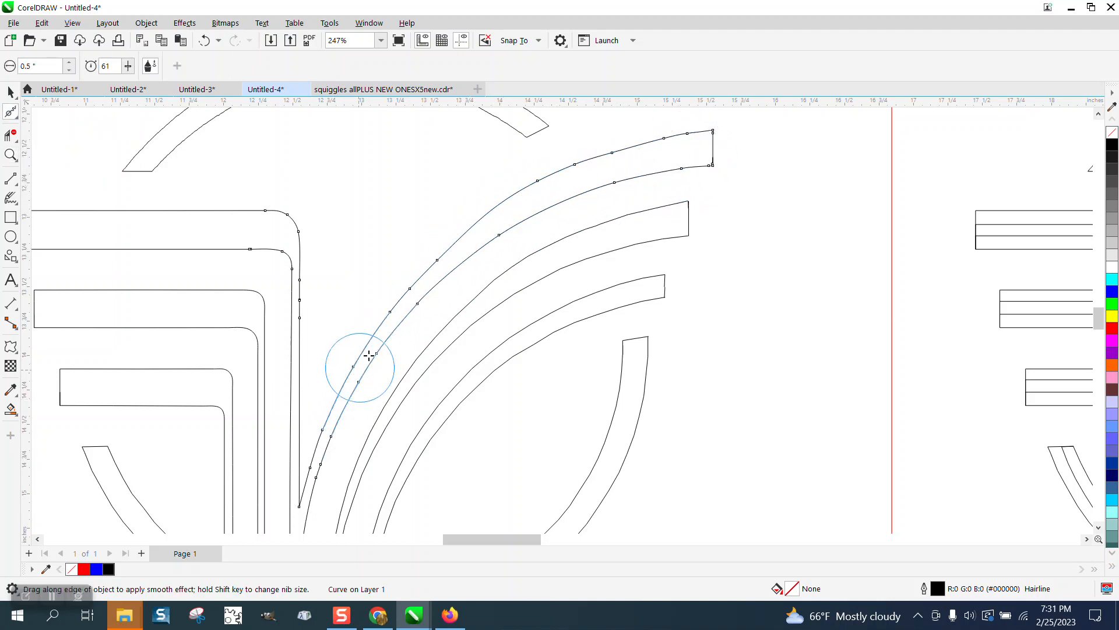
drag(367, 363, 389, 328)
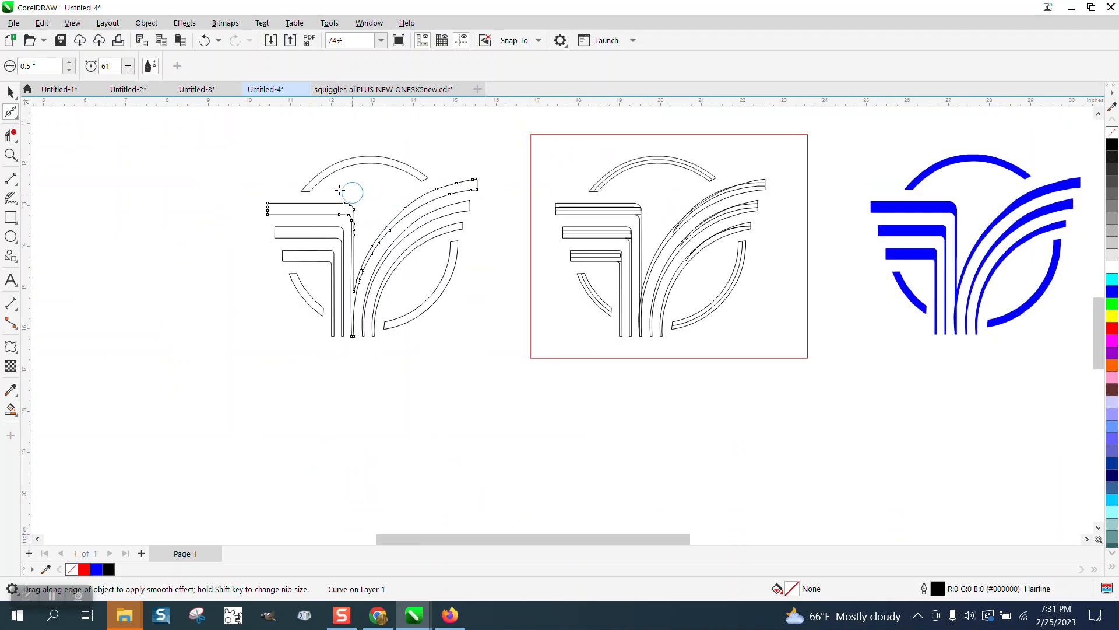
click(11, 92)
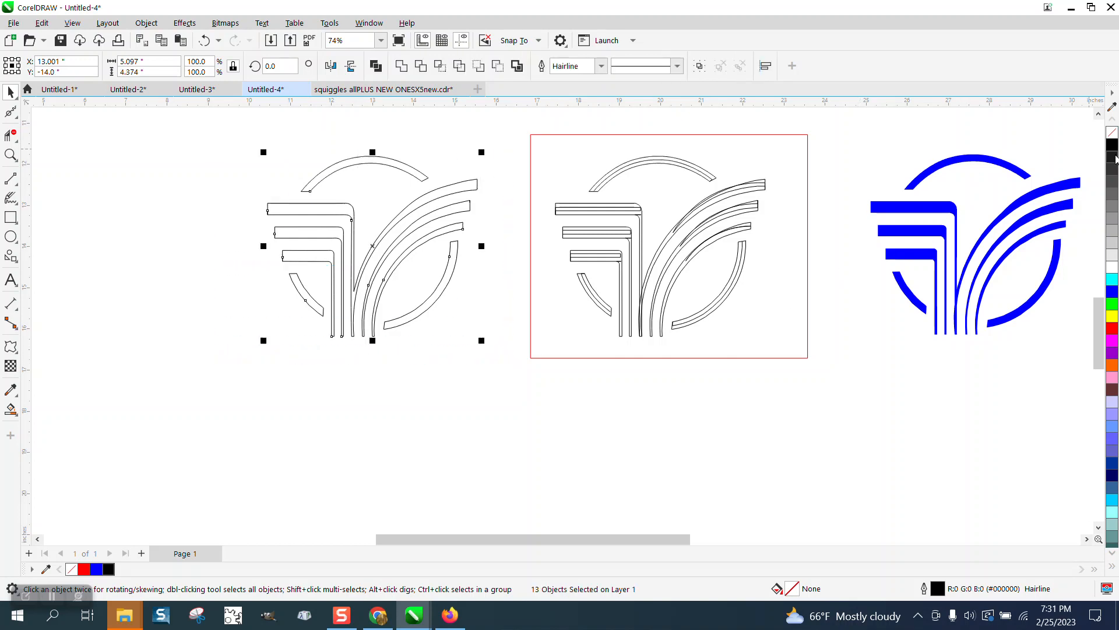
Fill every selected logo piece solid blue with no outline and zoom in on the small curved bar
click(1111, 294)
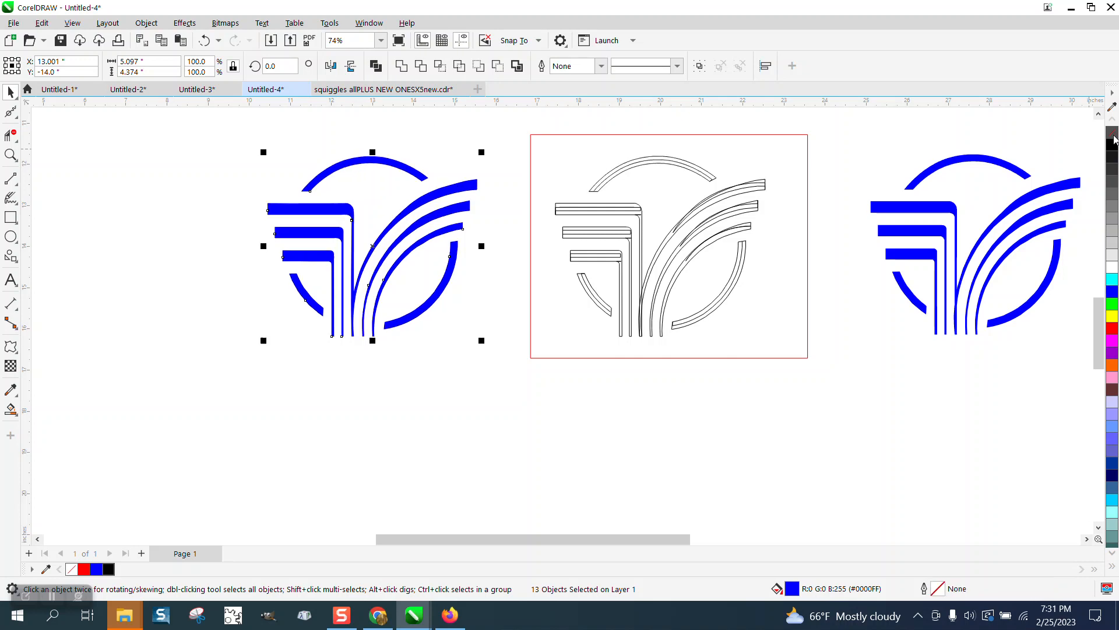
mouse_move(51, 212)
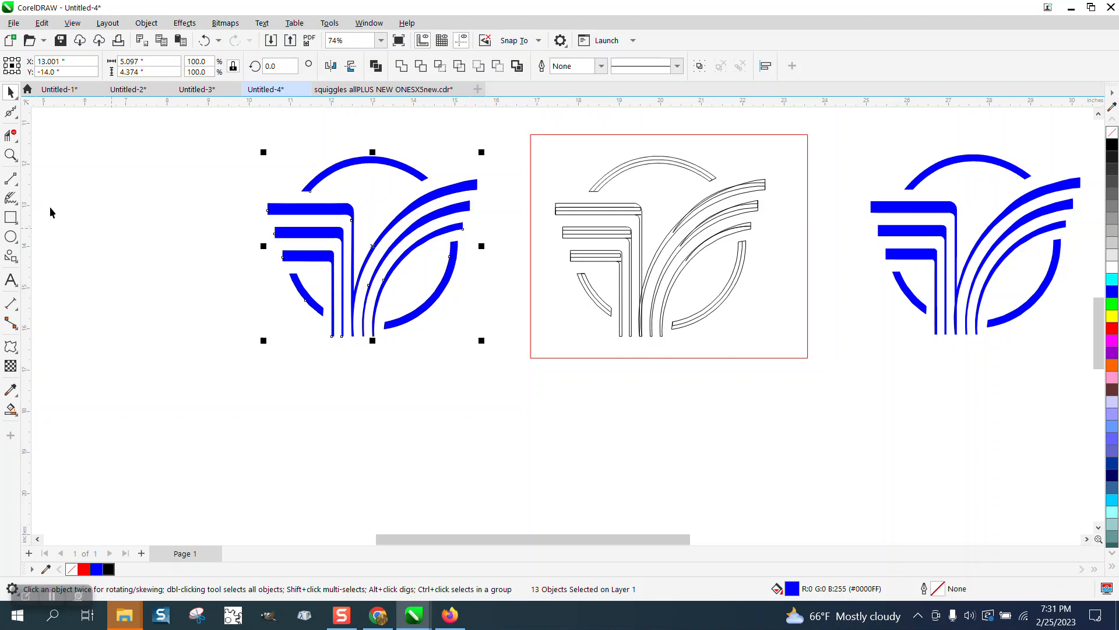
click(370, 311)
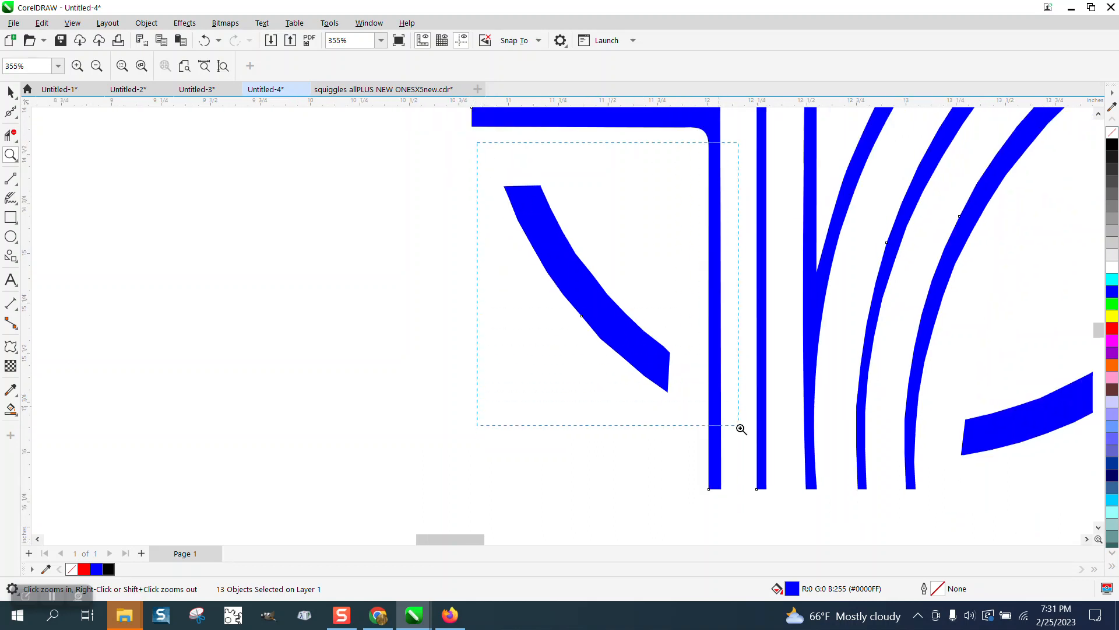
click(741, 429)
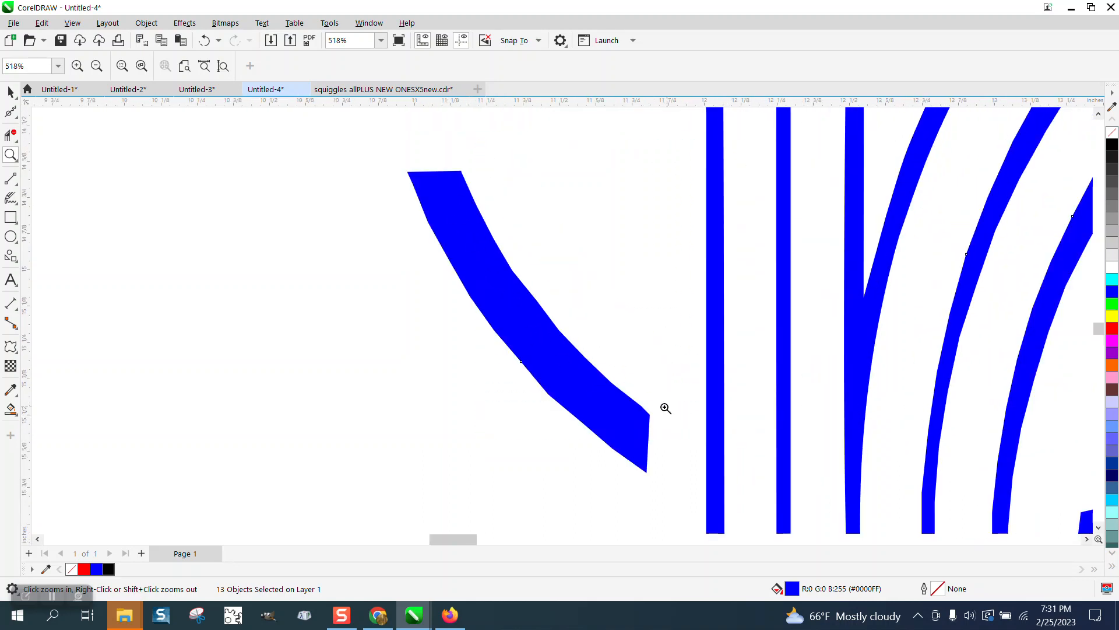